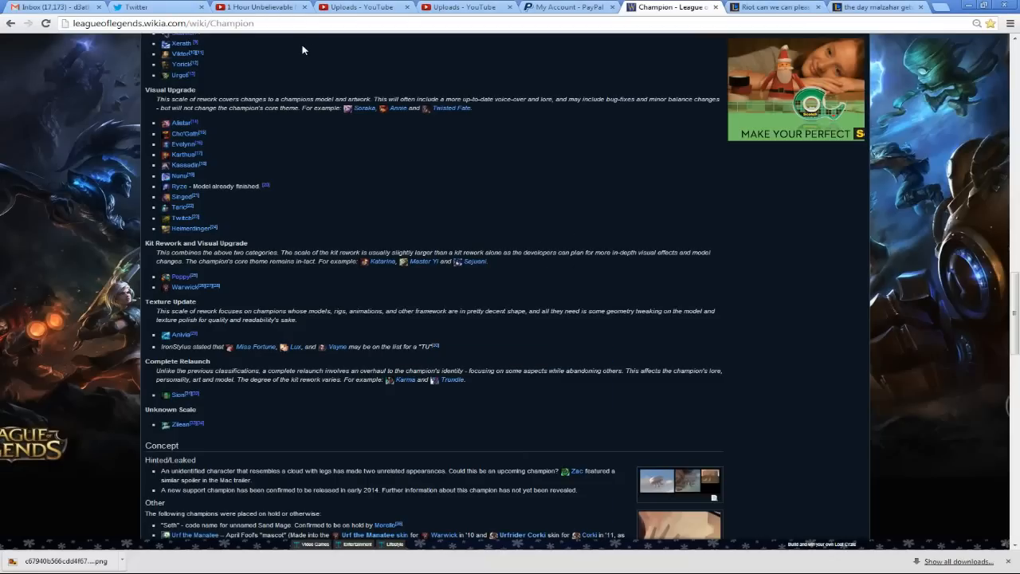
# Switch to the forum thread tab containing Meddler's reply
pyautogui.scroll(-3)
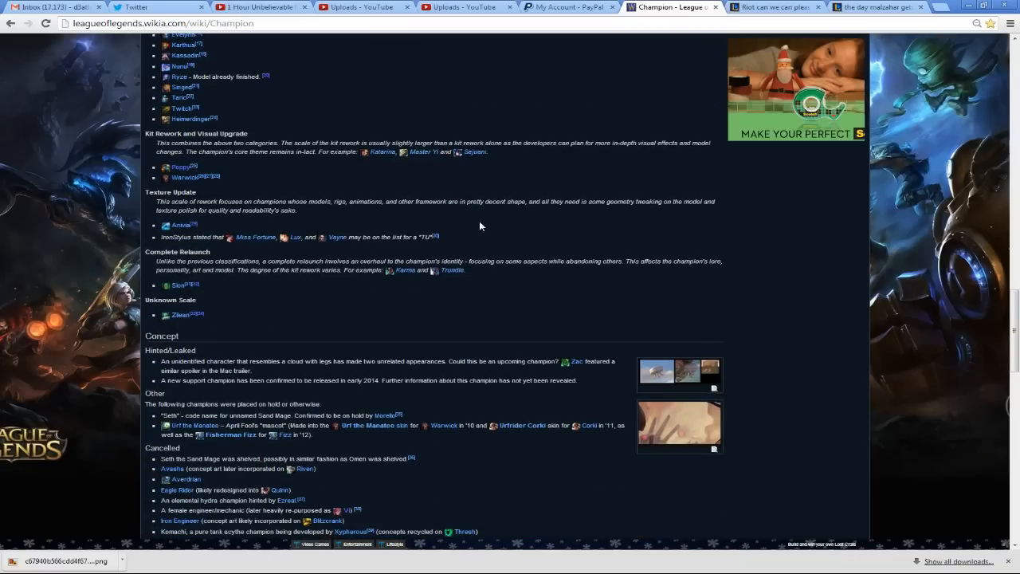
pyautogui.moveTo(447, 216)
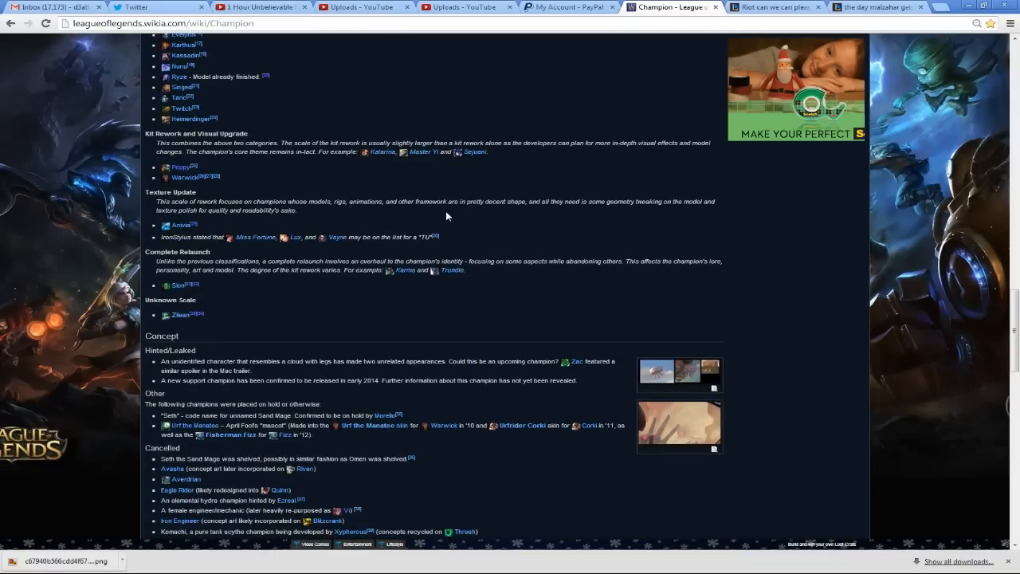
pyautogui.doubleClick(170, 300)
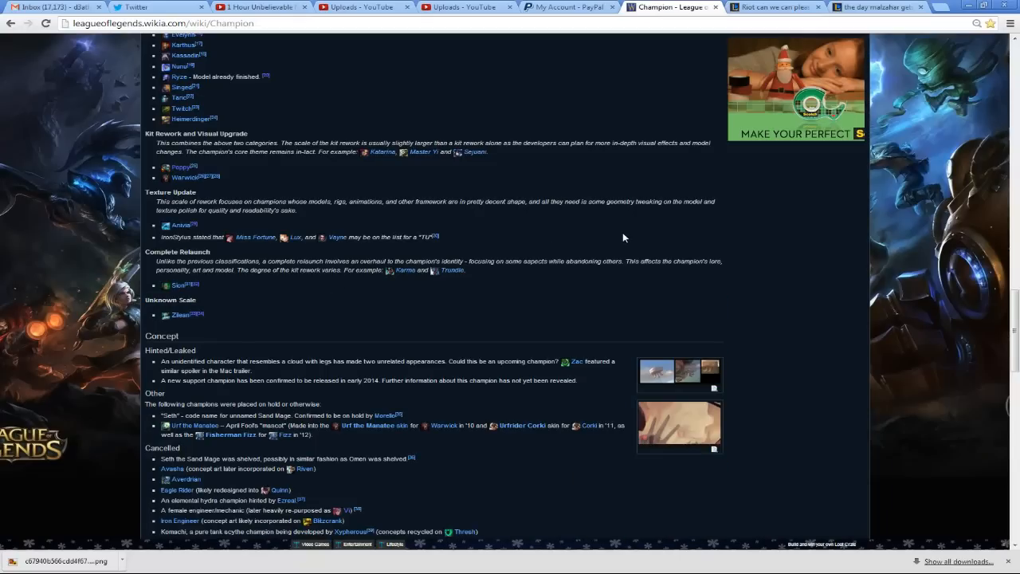
pyautogui.moveTo(955, 14)
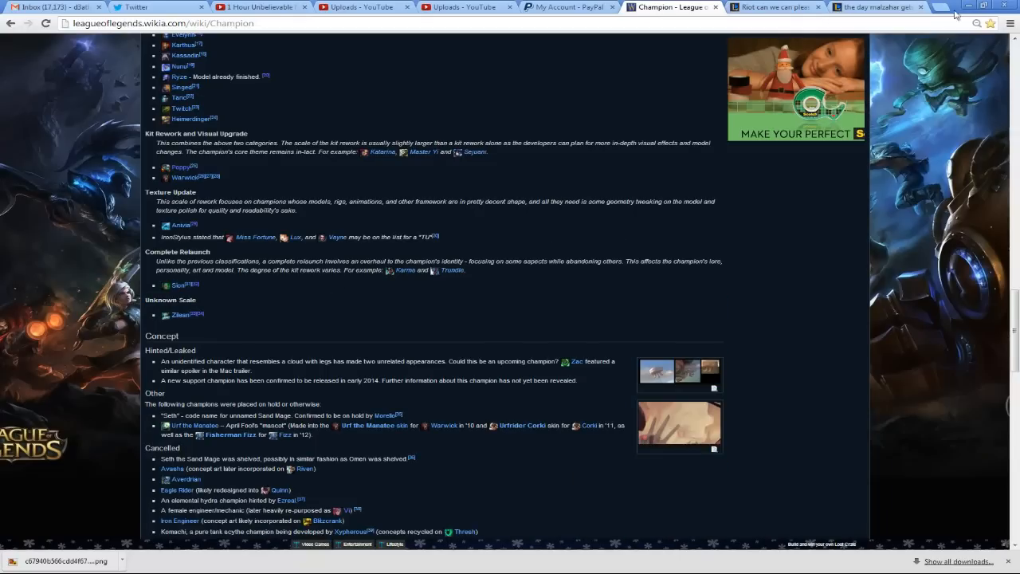
pyautogui.click(876, 6)
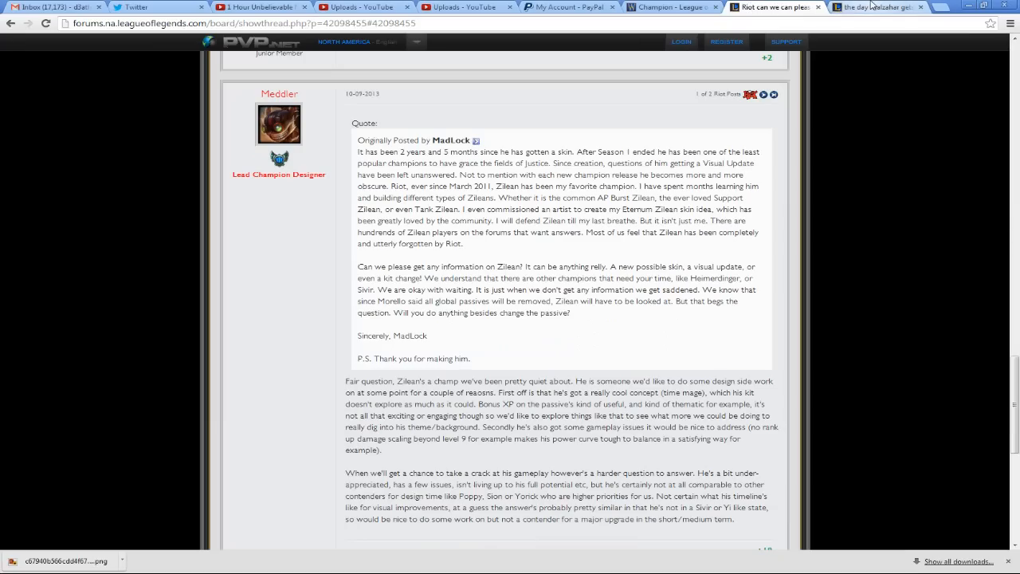
# Check IronStylus's Zilean comment in the Malzahar thread, then return to Meddler's thread
pyautogui.click(877, 6)
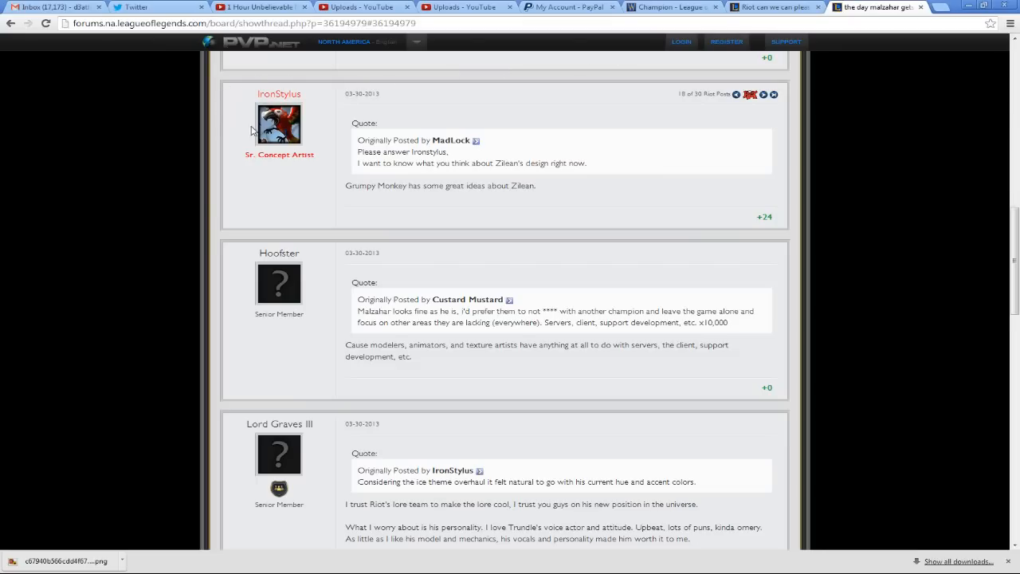
pyautogui.scroll(-3)
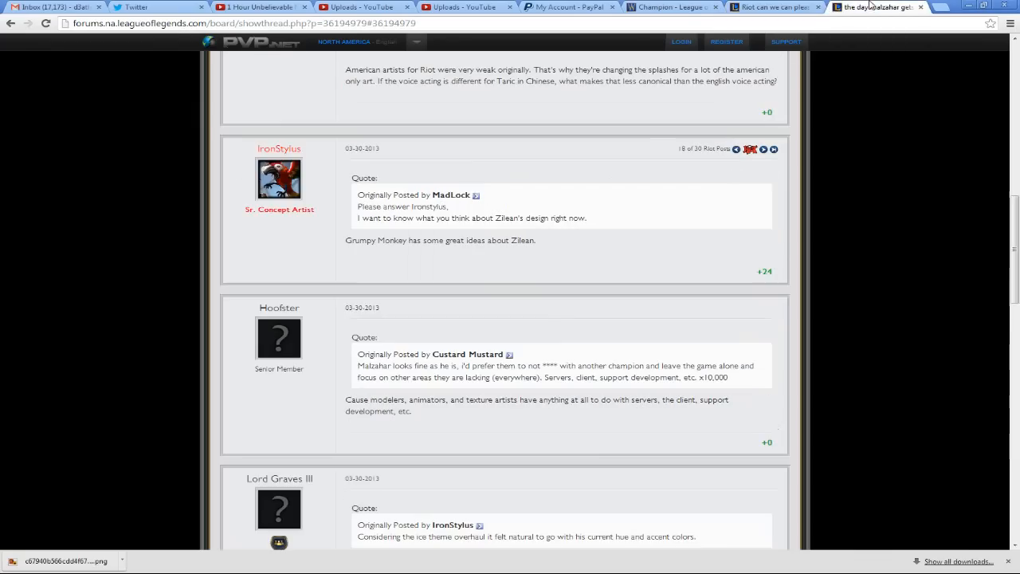
pyautogui.click(773, 7)
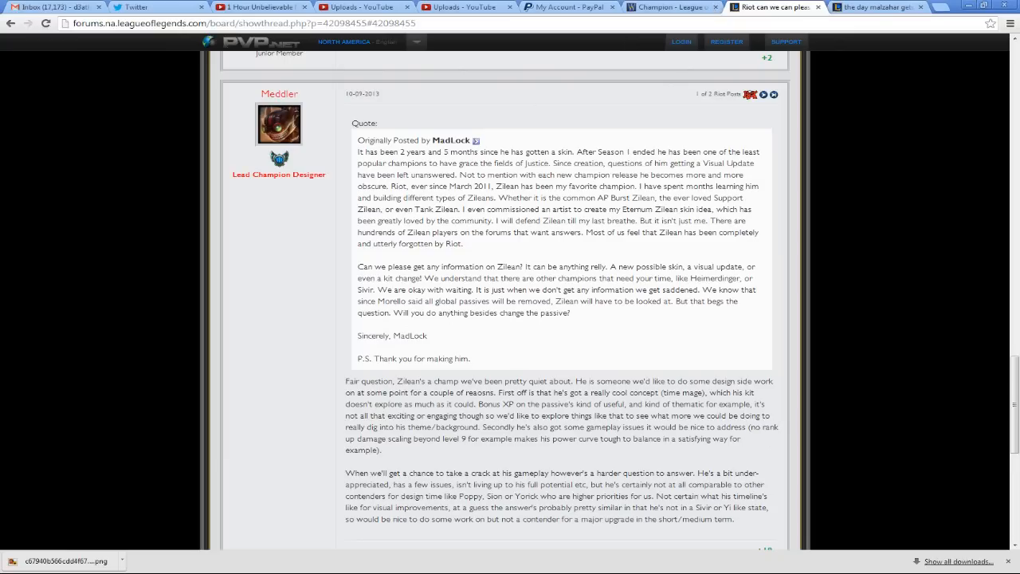
pyautogui.moveTo(513, 264)
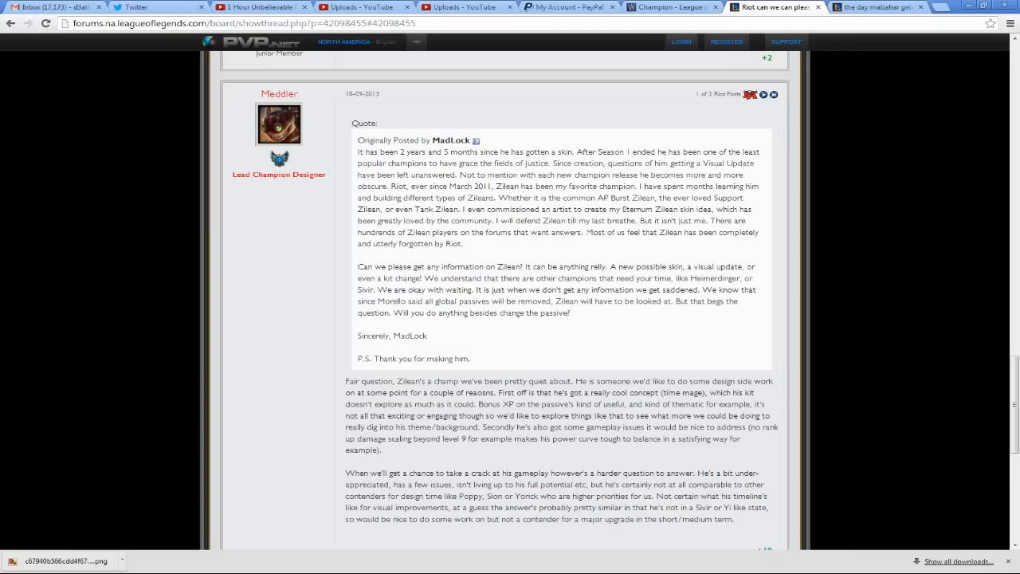
# Scroll the 'Riot can we can please' thread to Meddler's full Lead Champion Designer reply
pyautogui.scroll(-3)
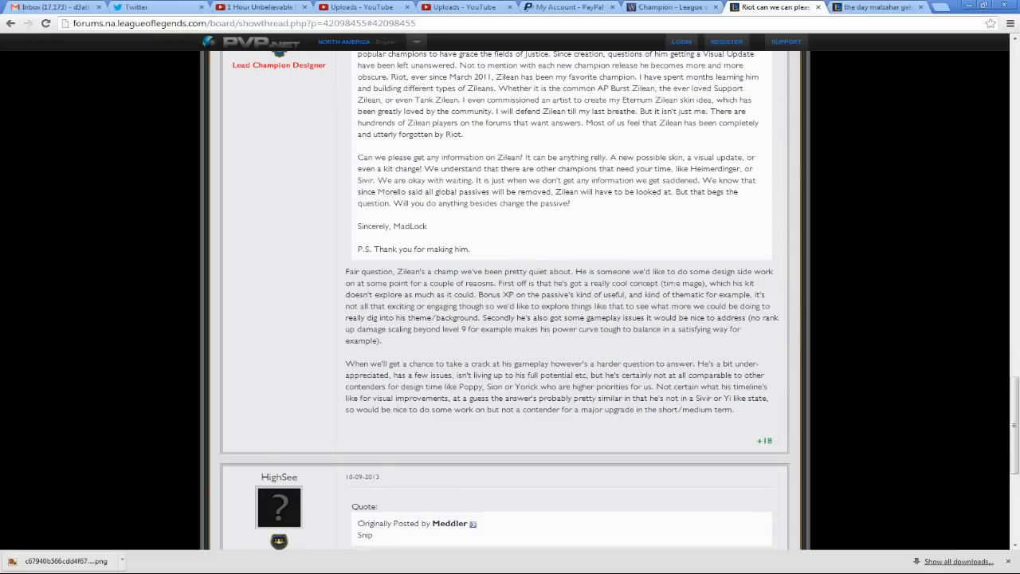
pyautogui.scroll(3)
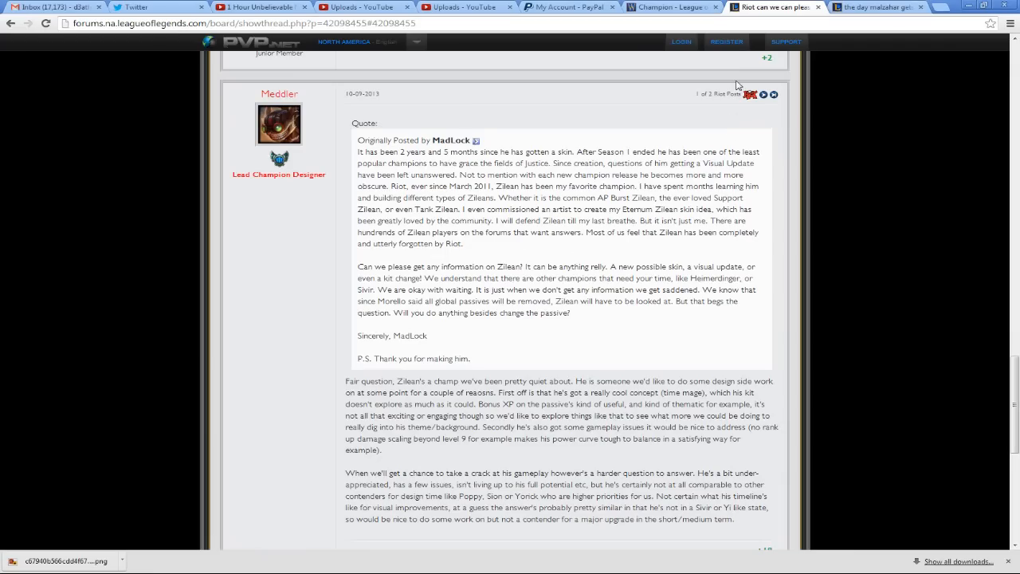
pyautogui.moveTo(660, 118)
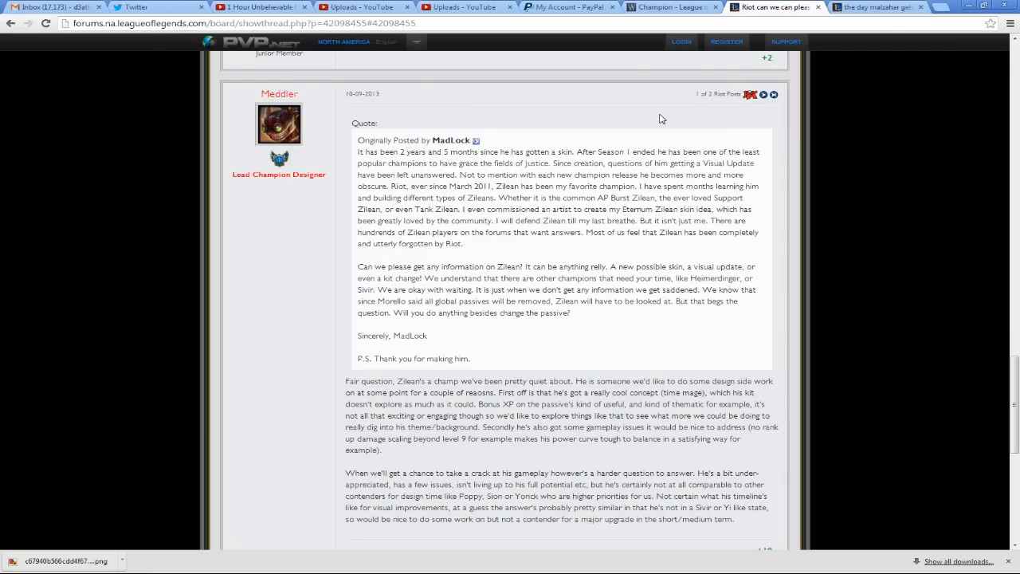
pyautogui.moveTo(309, 105)
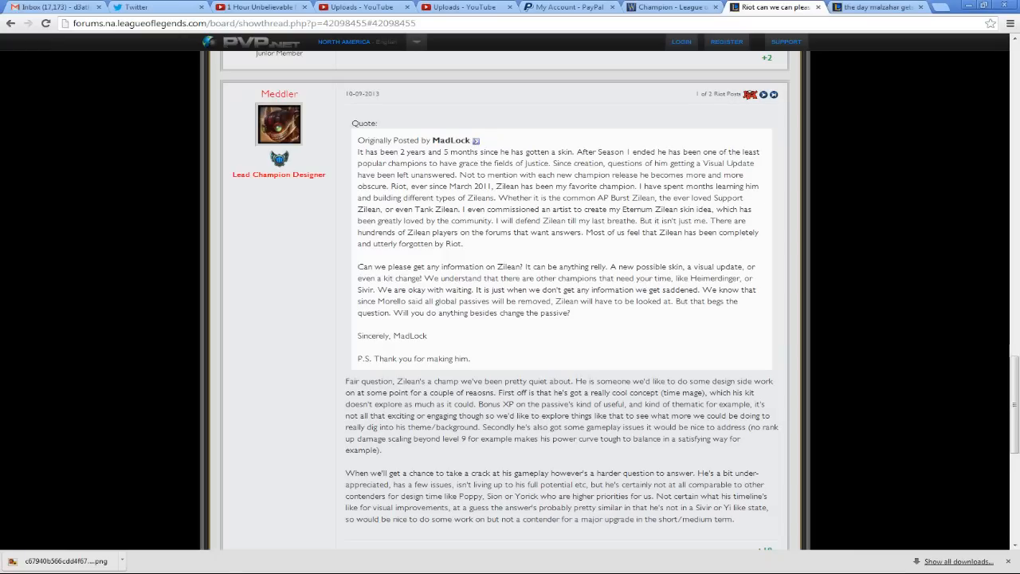
pyautogui.scroll(-3)
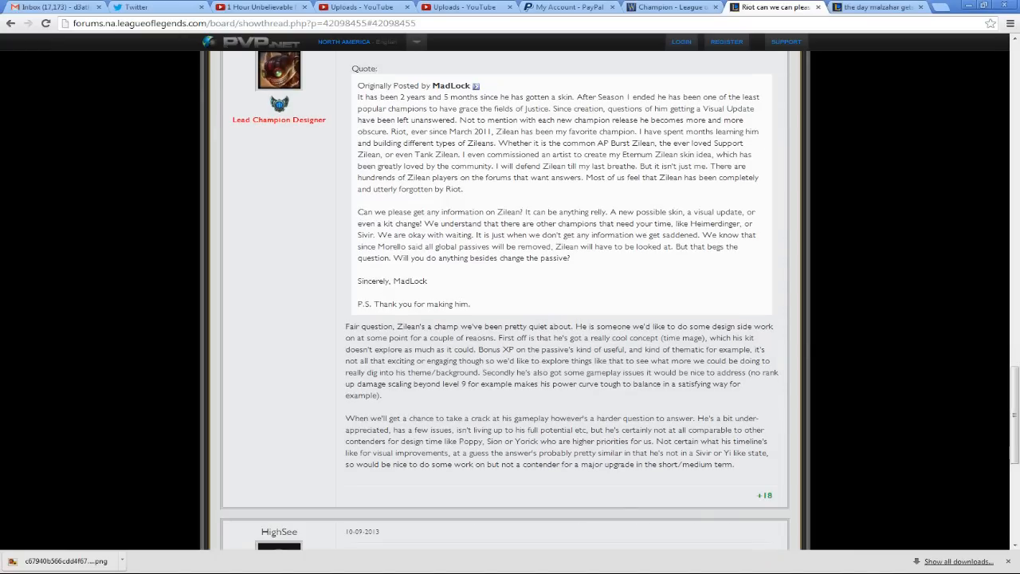
# Scroll down to HighSee's 'How about a skin?' reply quoting Meddler
pyautogui.scroll(-3)
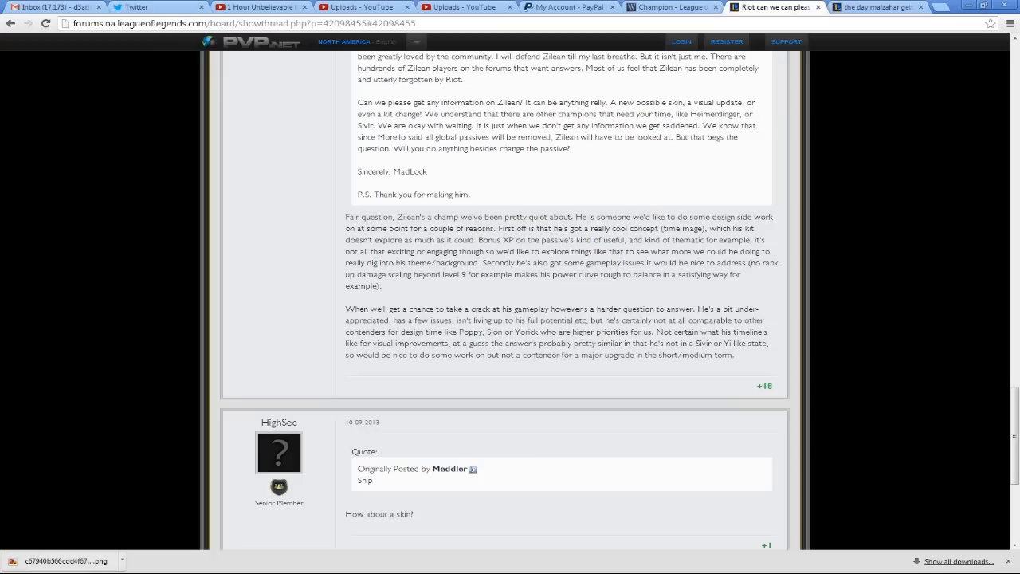
pyautogui.moveTo(906, 230)
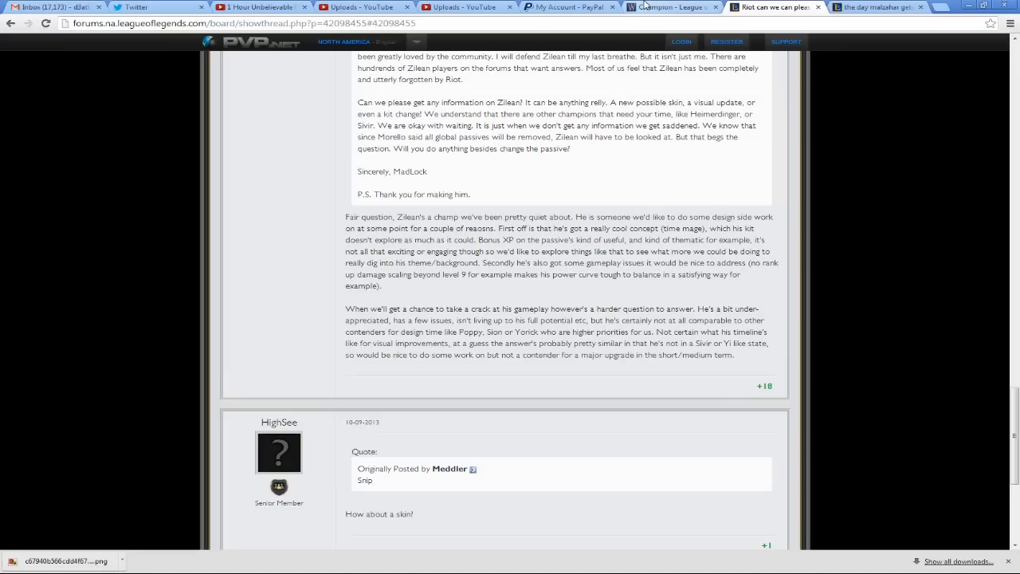
pyautogui.click(877, 7)
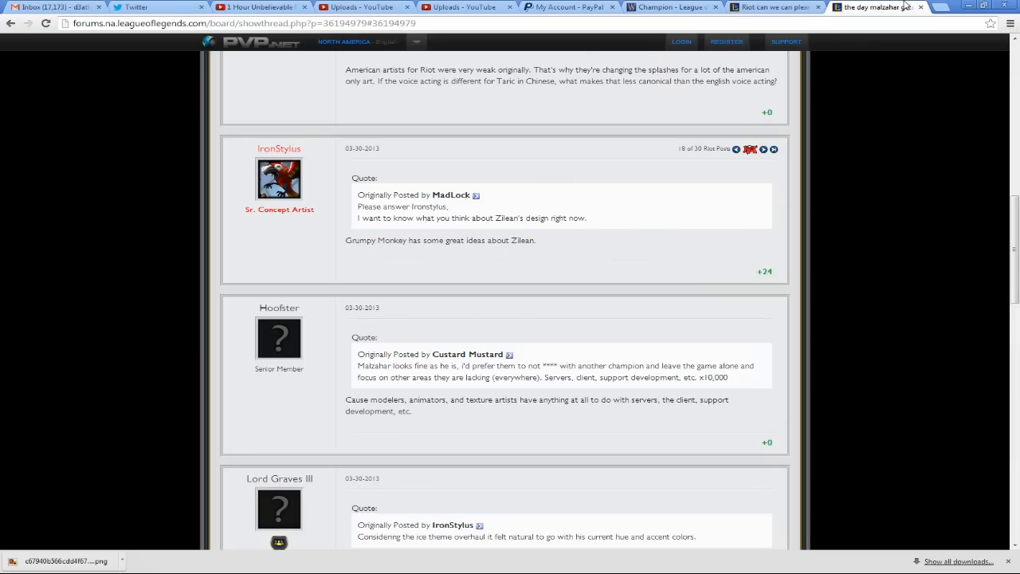
pyautogui.click(772, 6)
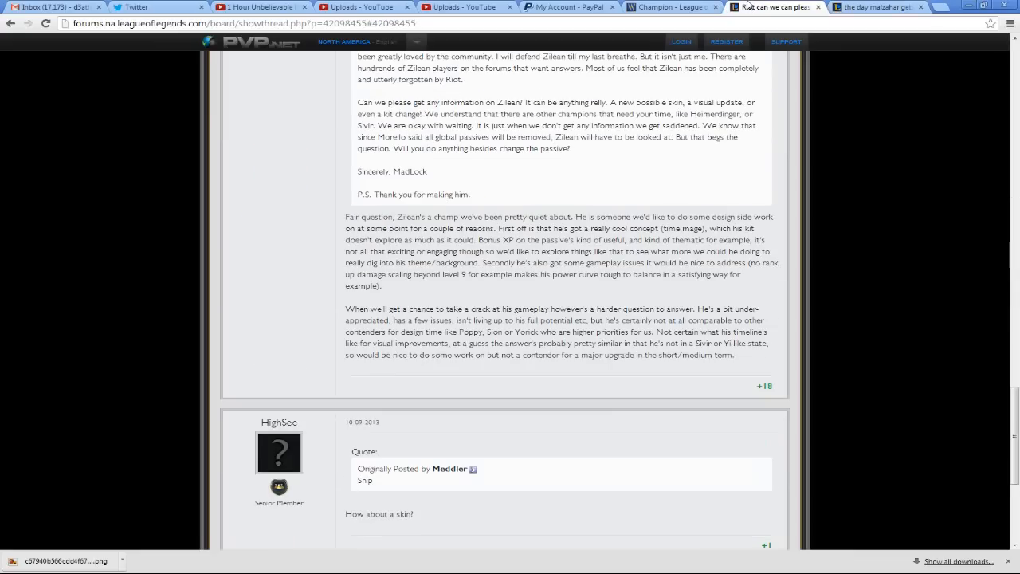
pyautogui.moveTo(642, 304)
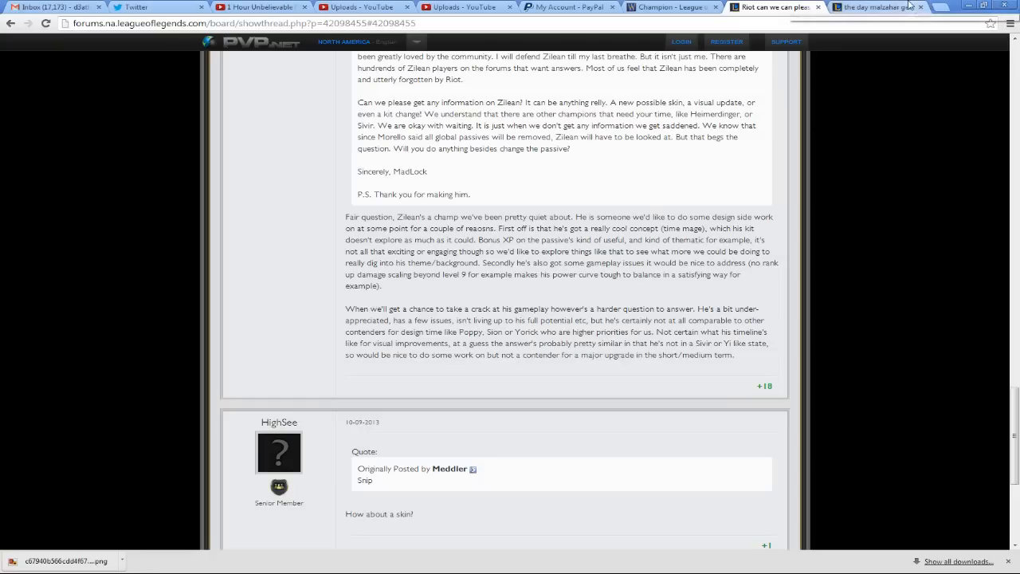
pyautogui.click(877, 6)
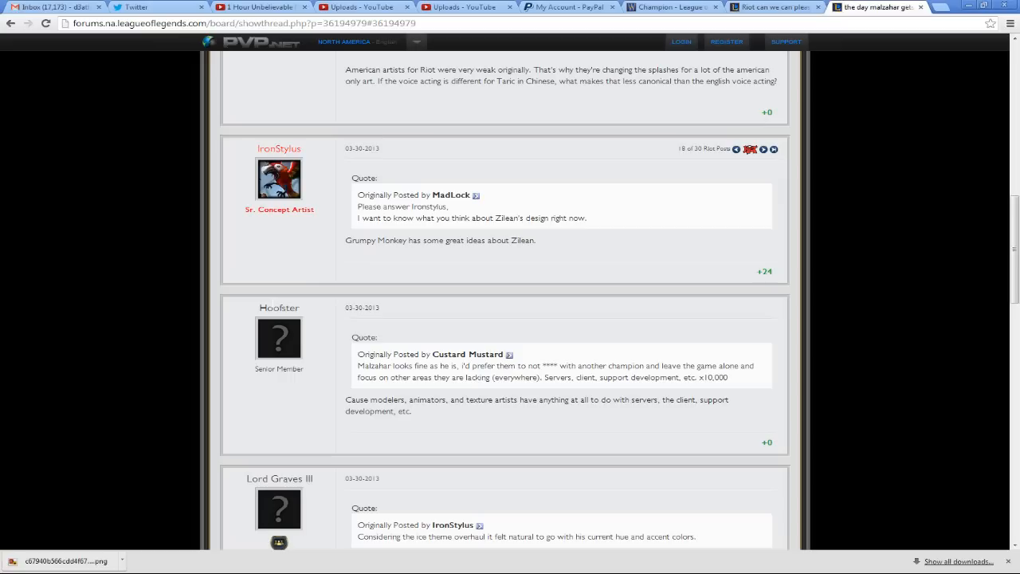
# Scroll through IronStylus's Malzahar-thread post, then scroll the Zilean thread up to Meddler's reply
pyautogui.scroll(3)
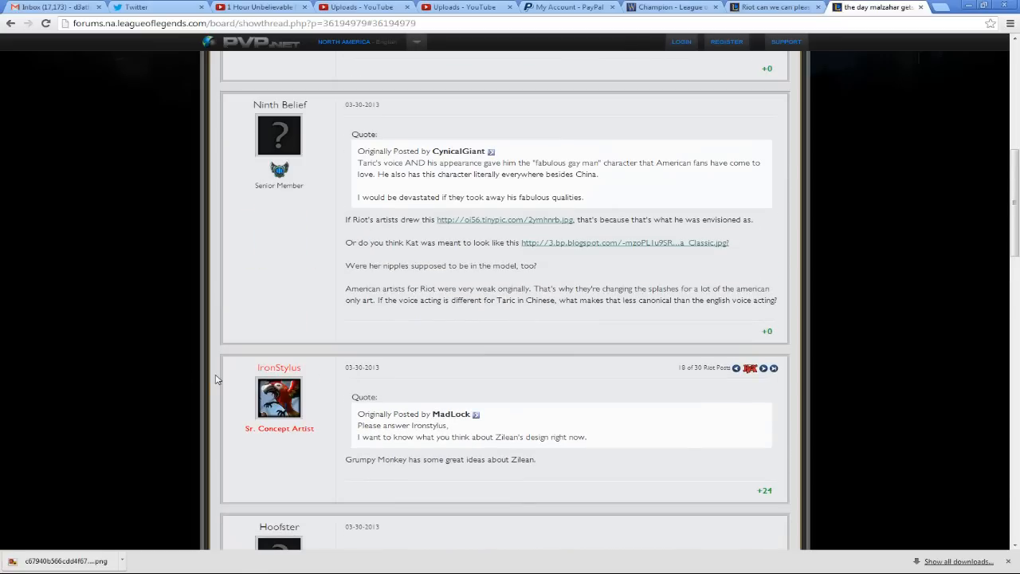
pyautogui.scroll(-3)
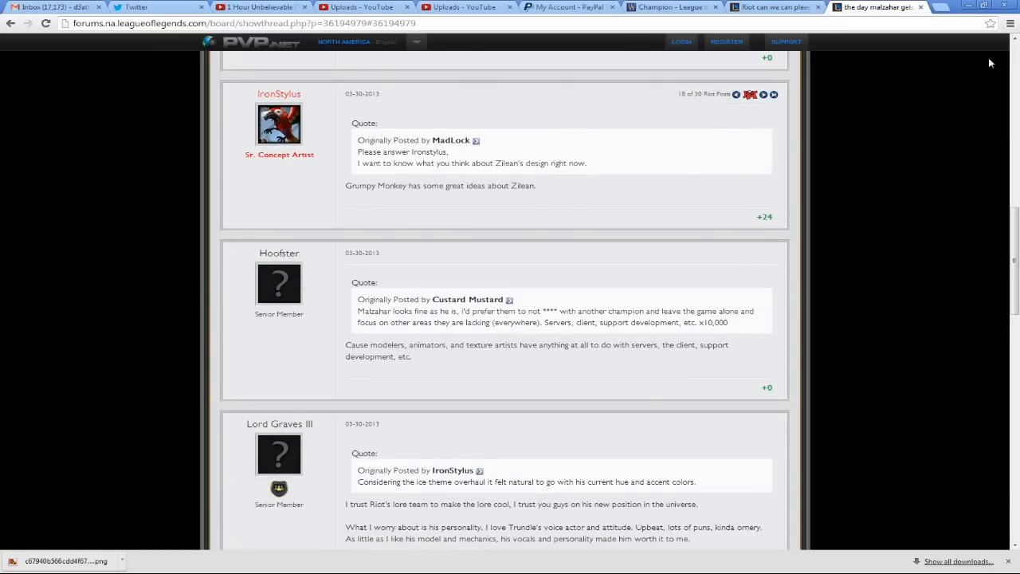
pyautogui.click(773, 7)
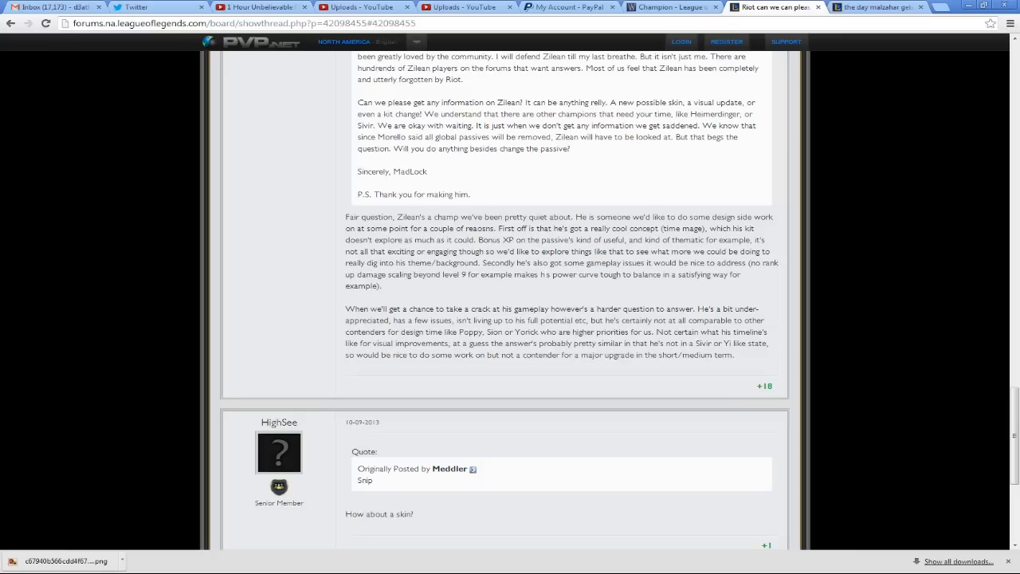
pyautogui.scroll(3)
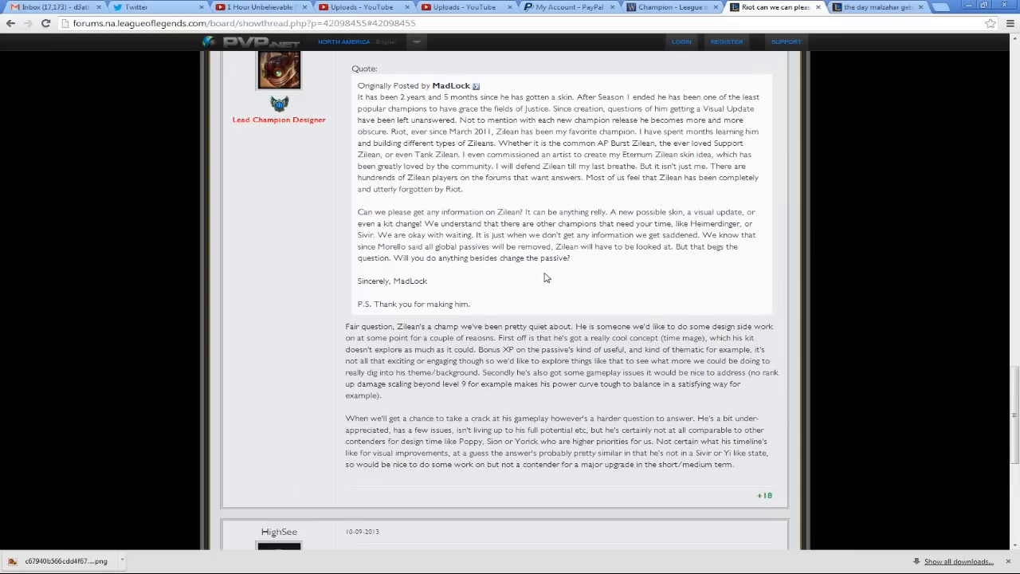
pyautogui.scroll(3)
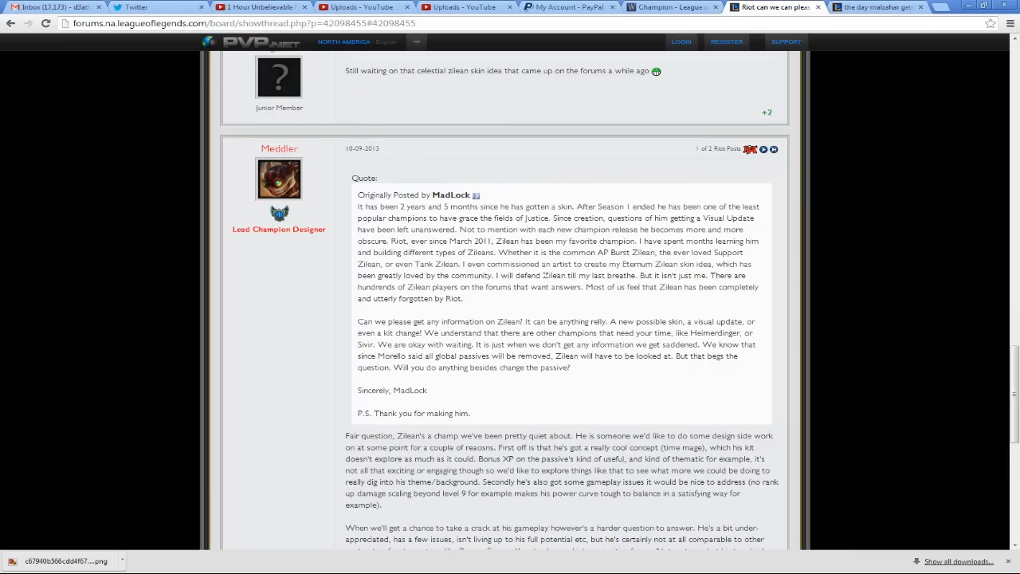